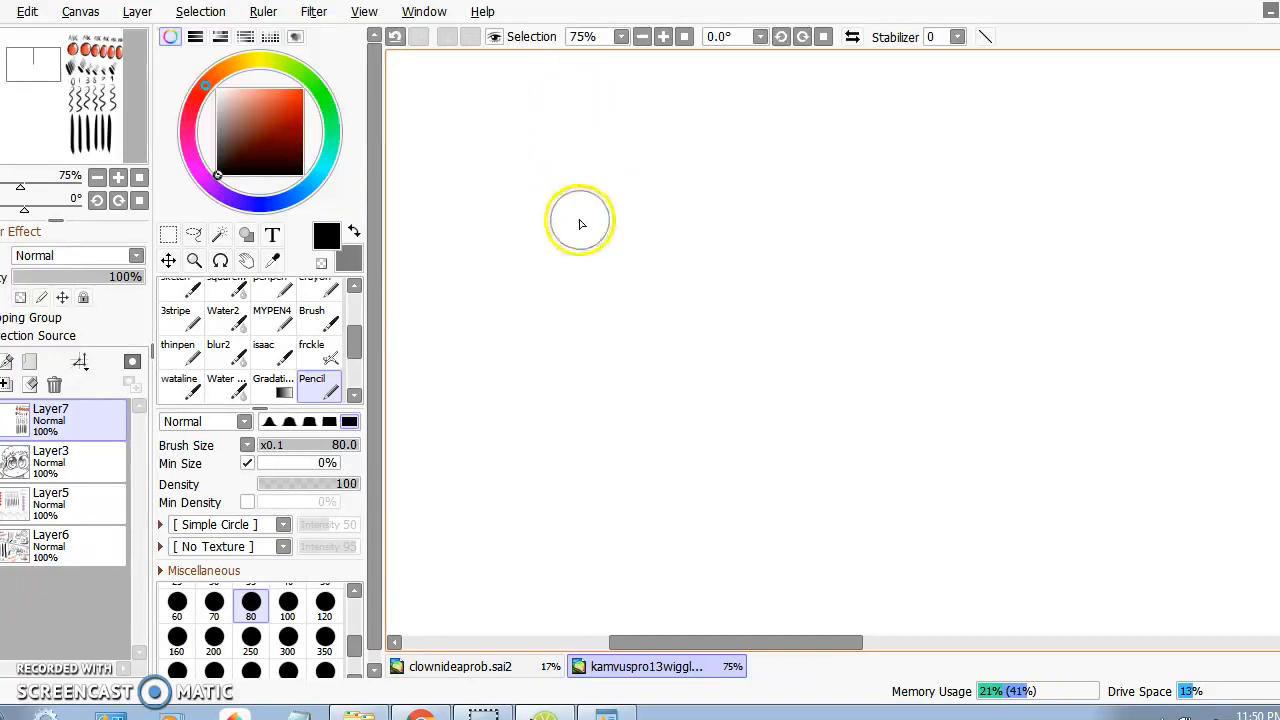
pyautogui.moveTo(558, 156)
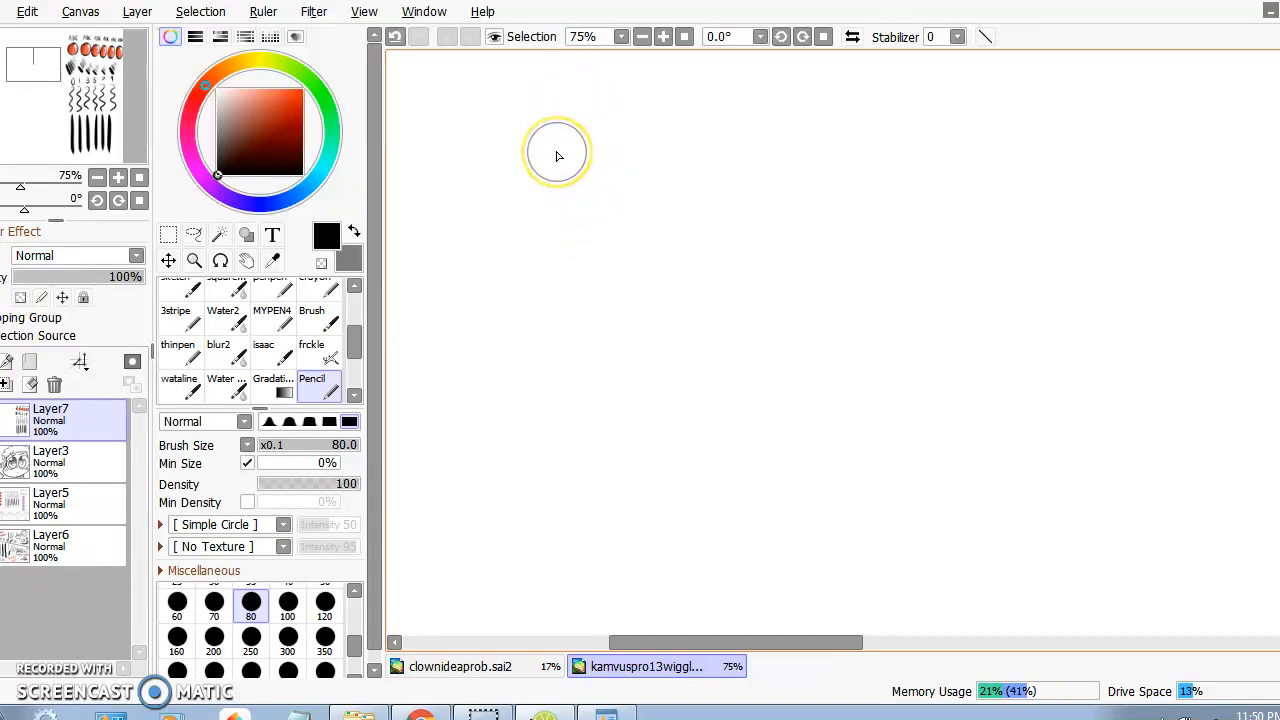
# Step: Pan the canvas until the rows of wavy strokes and tapered vertical strokes come into view
pyautogui.moveTo(558, 154); pyautogui.dragTo(800, 280)
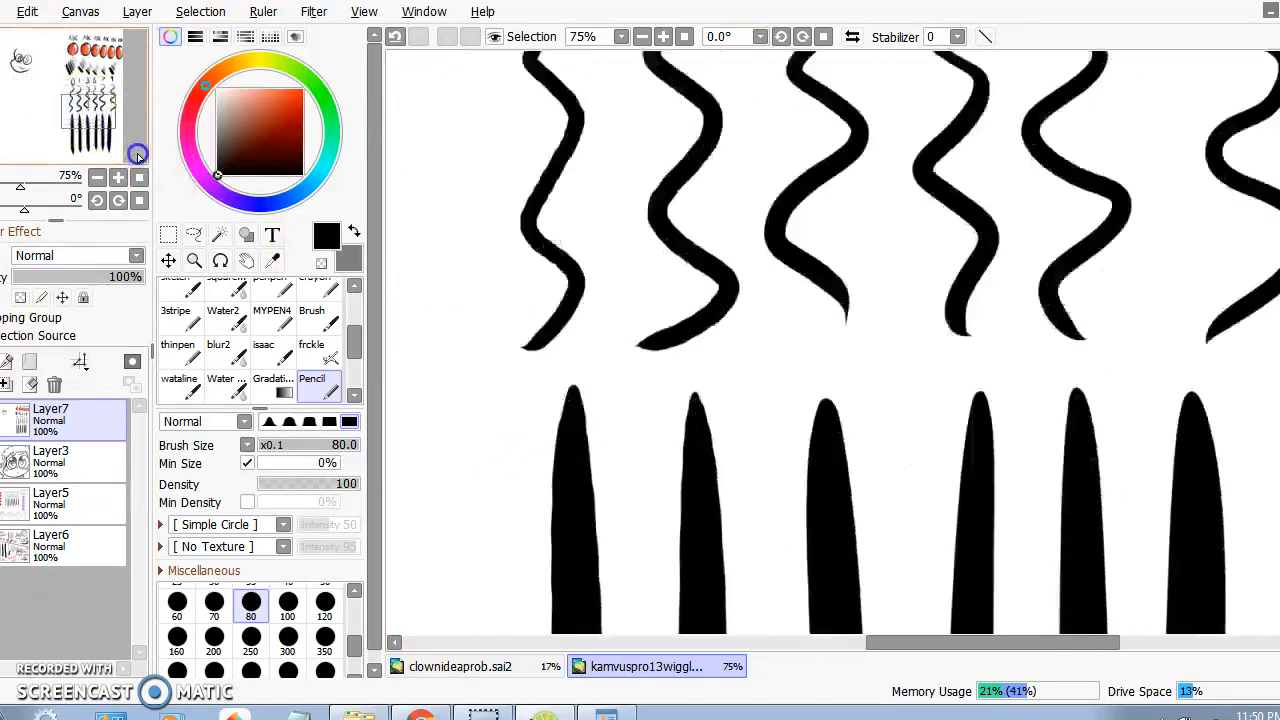
# Step: Scroll the canvas past the numbered stroke tests to the ABC letters and orange balls
pyautogui.scroll(-3)
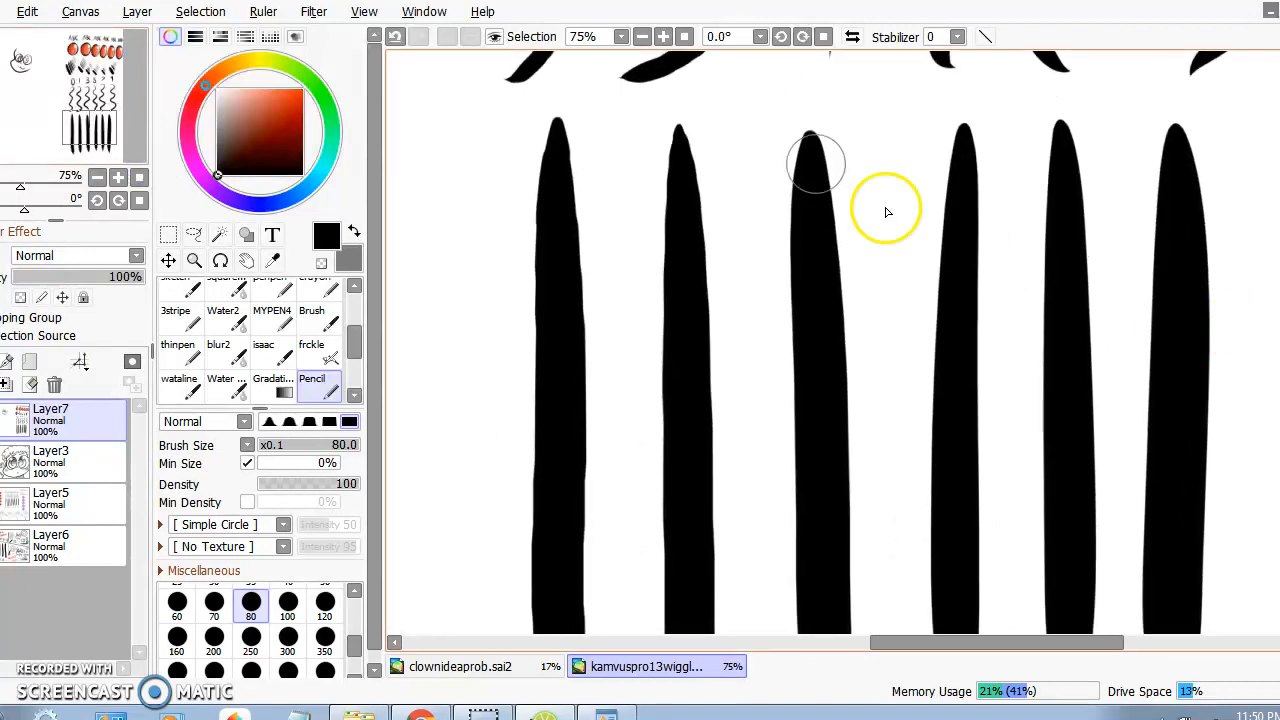
pyautogui.click(644, 36)
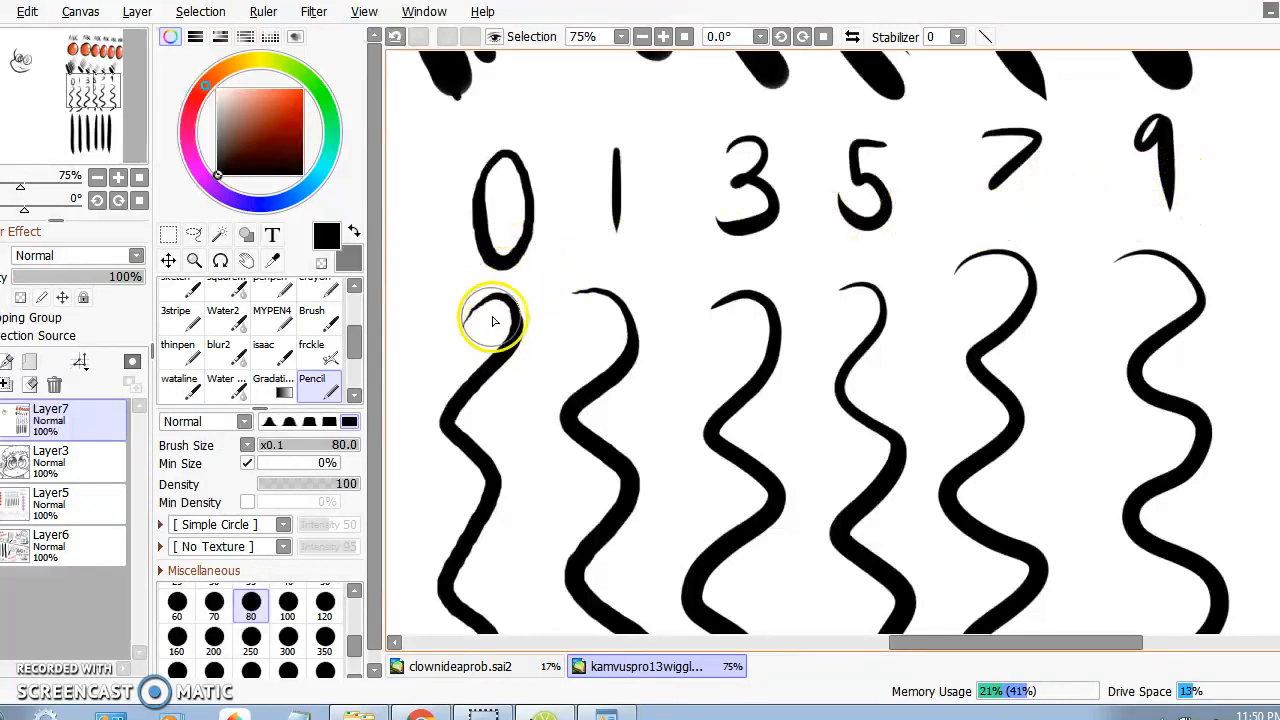
pyautogui.moveTo(1260, 292)
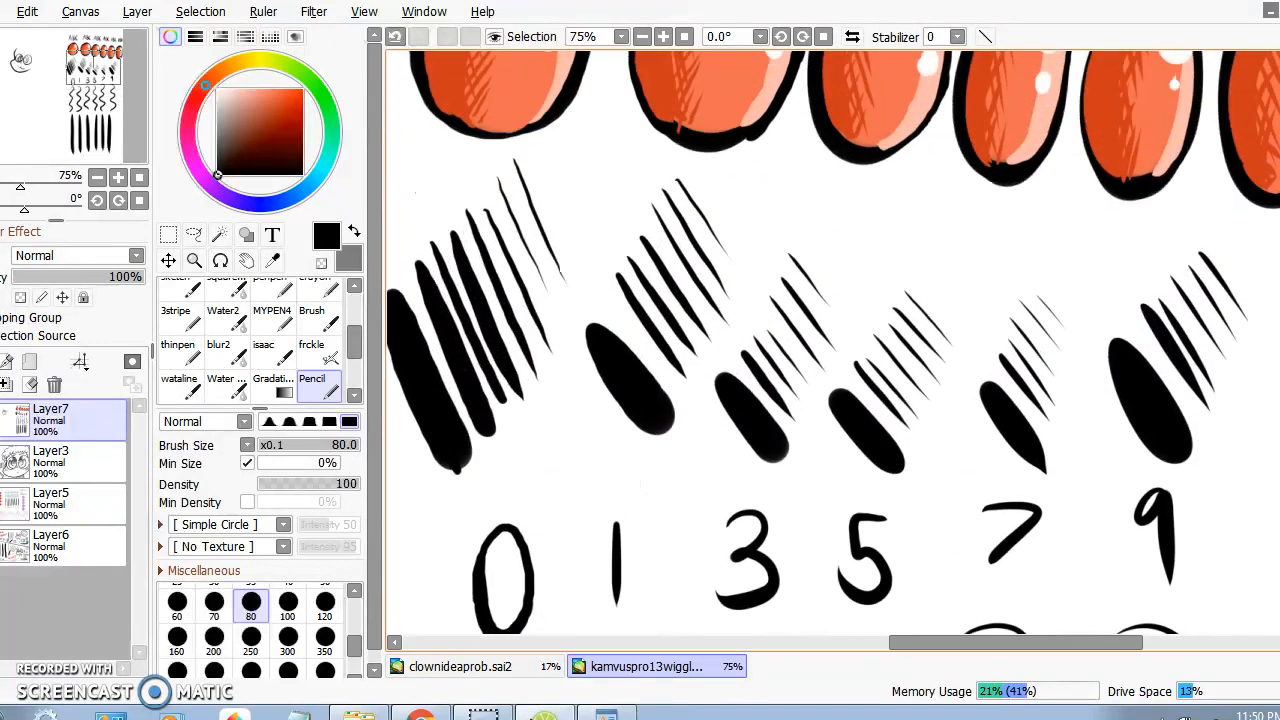
pyautogui.moveTo(490, 236)
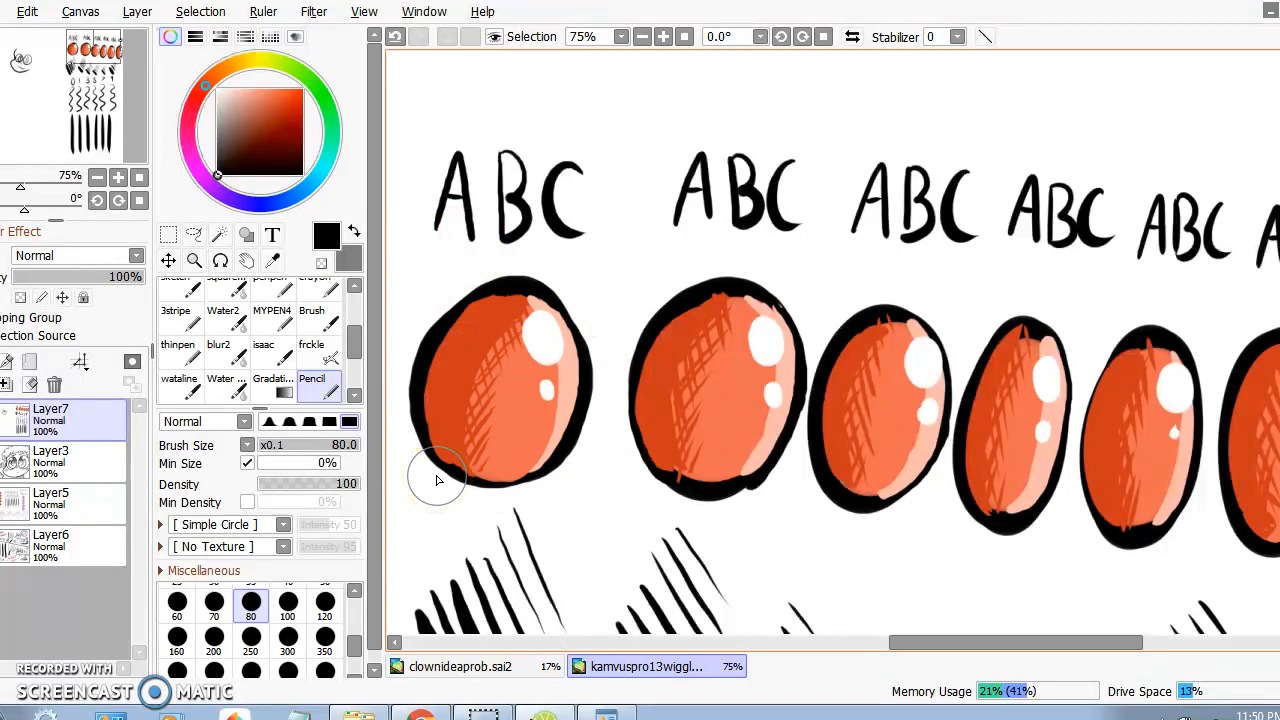
pyautogui.moveTo(556, 150)
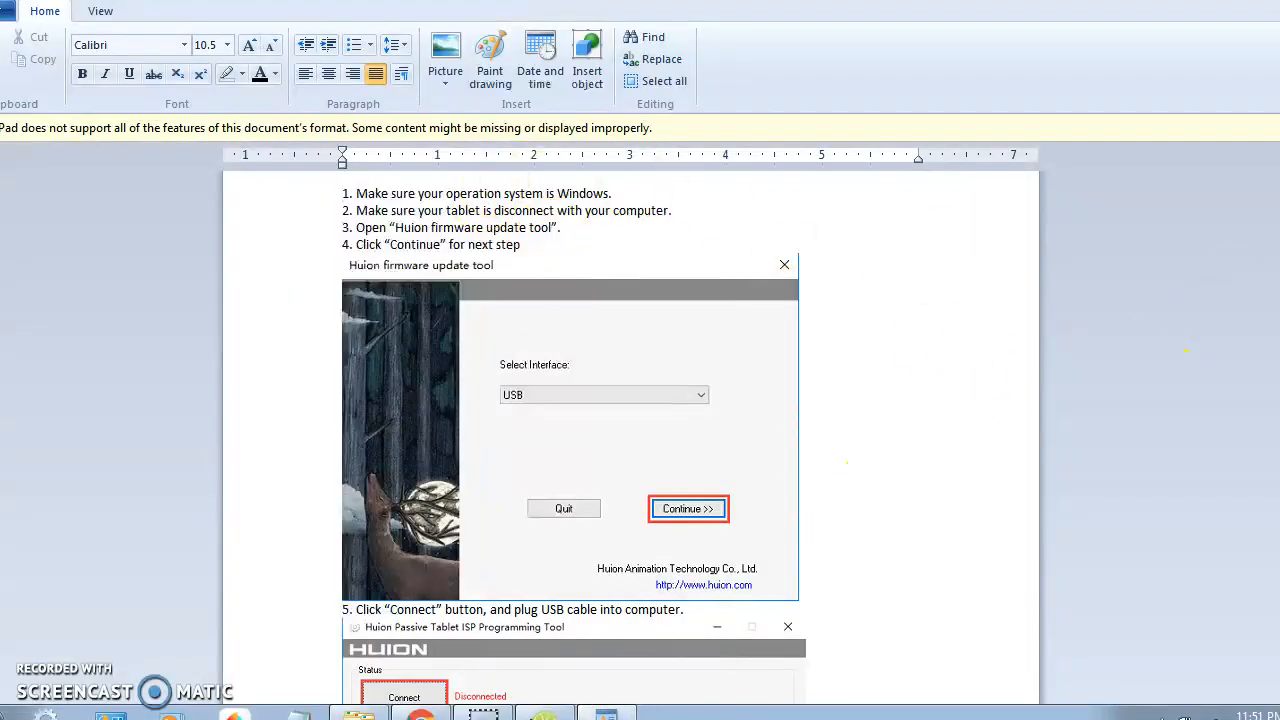
# Step: Scroll the Huion firmware guide in WordPad down to step 7, 'Then click LOAD button'
pyautogui.scroll(-3)
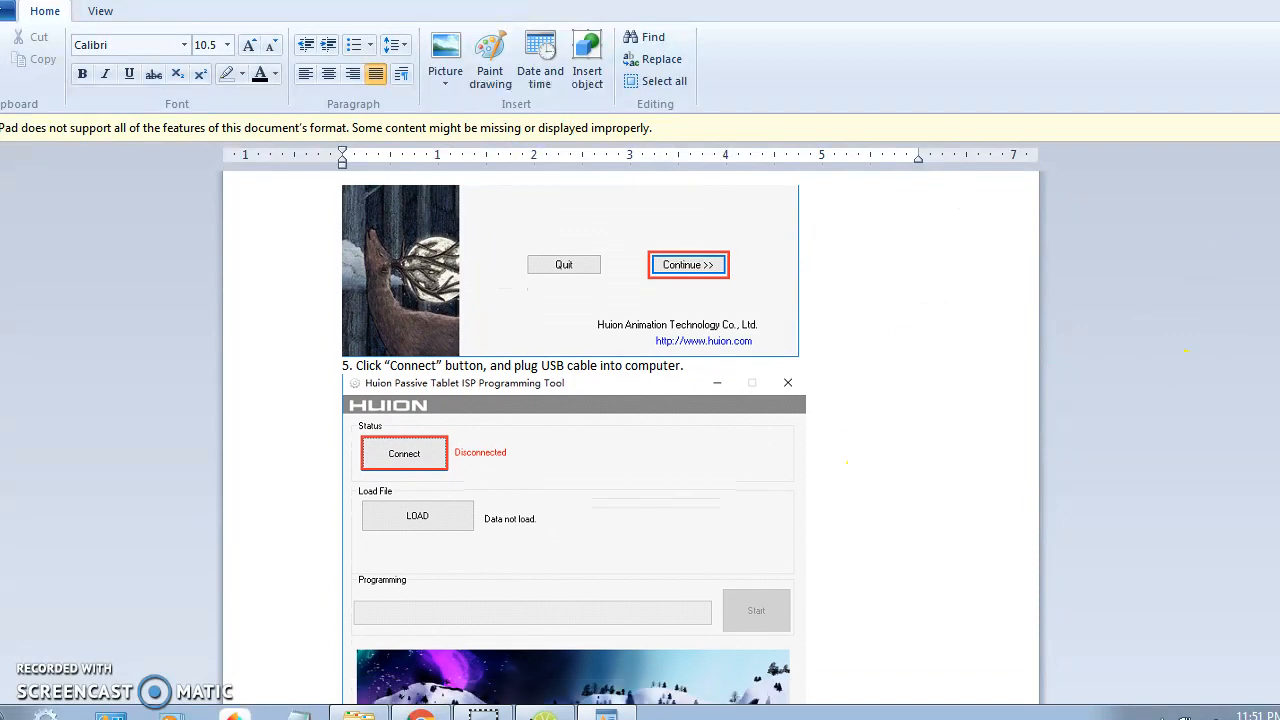
pyautogui.scroll(-3)
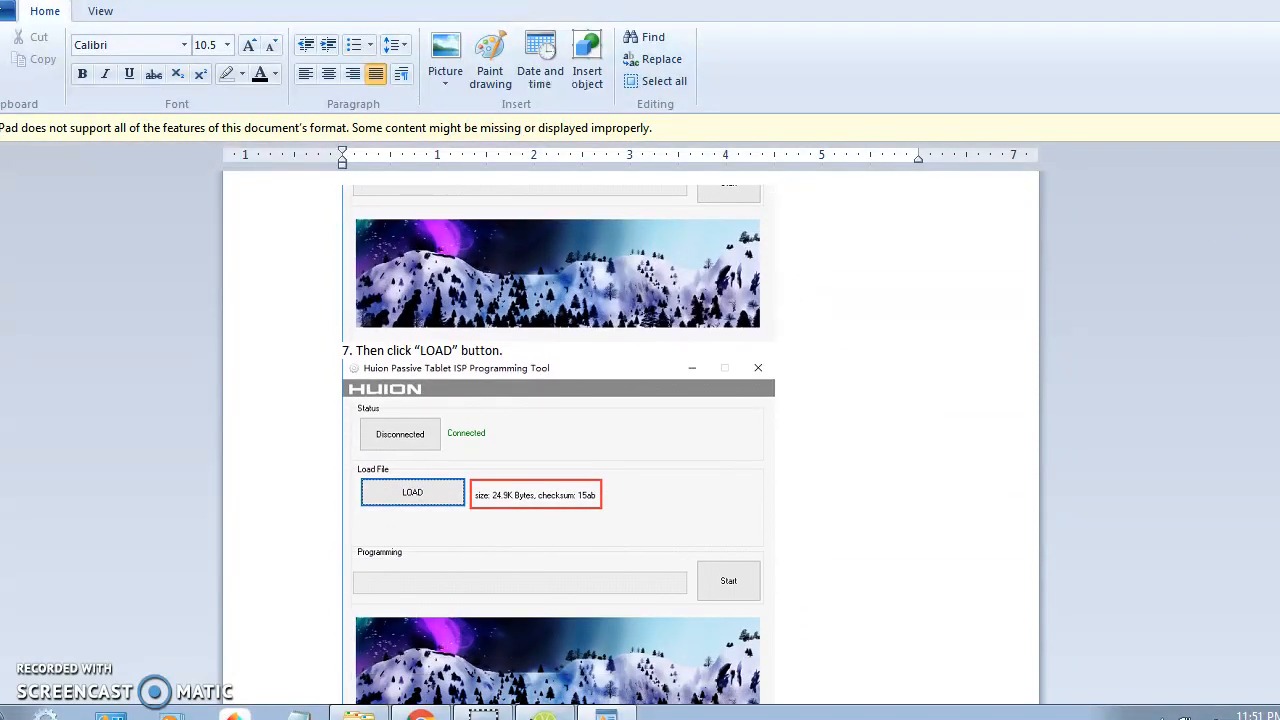
pyautogui.click(728, 580)
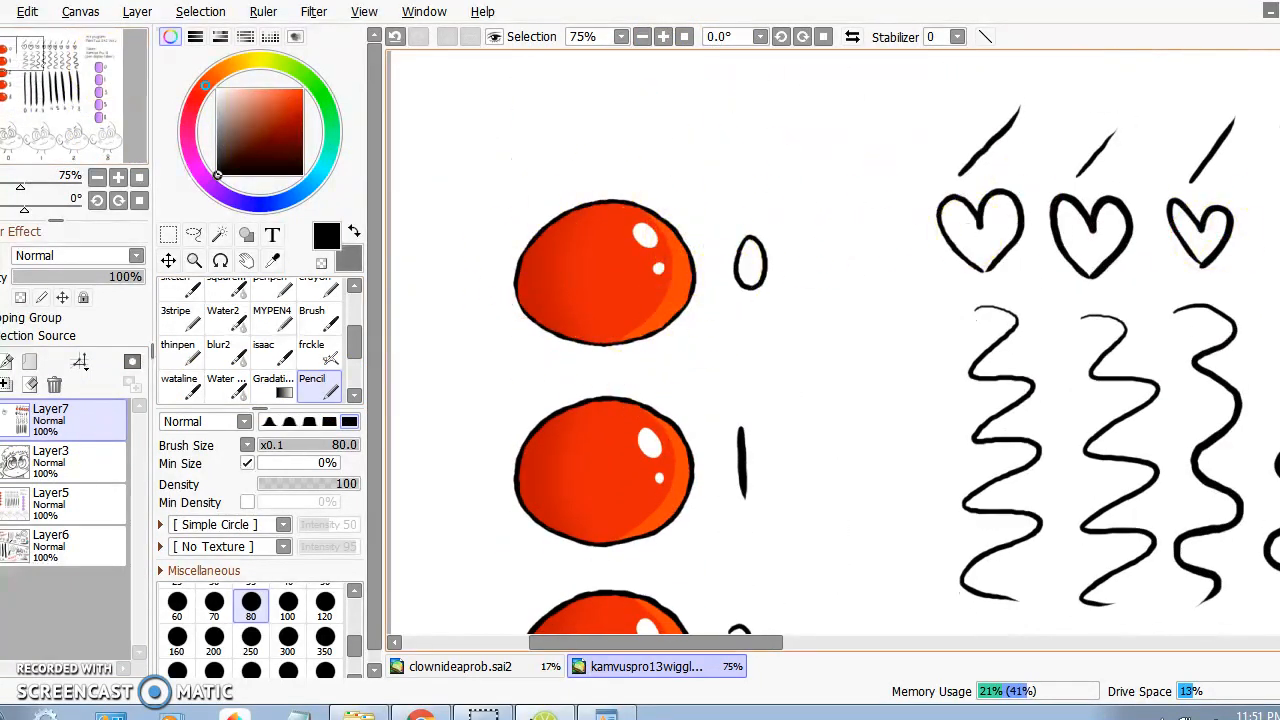
# Step: Scroll down past the red balls and hearts to the vertical strokes numbered 0 to 8
pyautogui.scroll(-3)
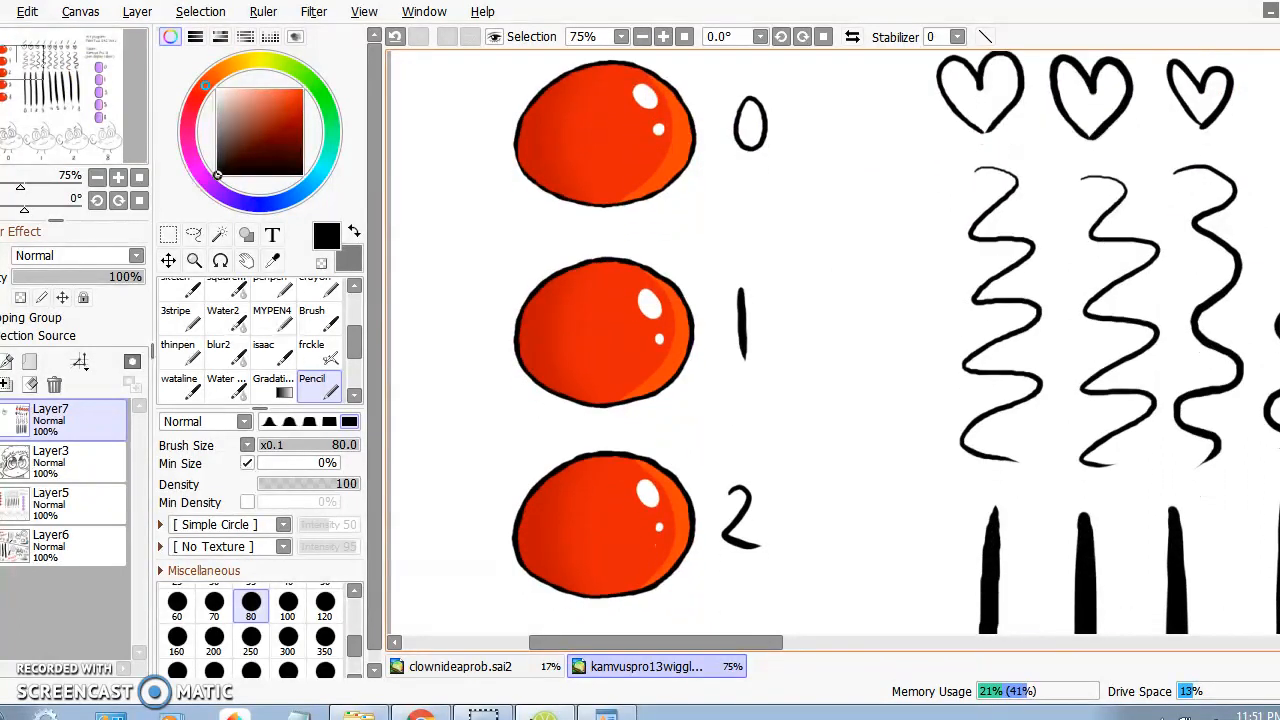
pyautogui.scroll(-3)
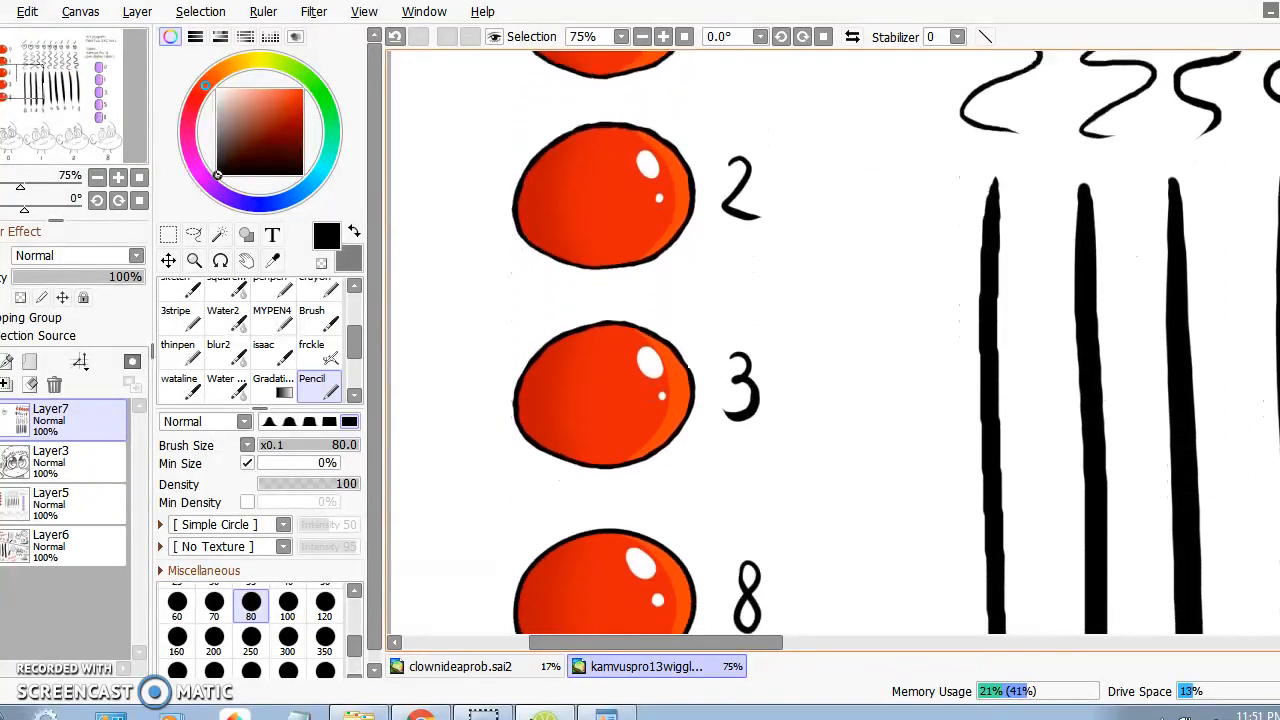
pyautogui.scroll(-3)
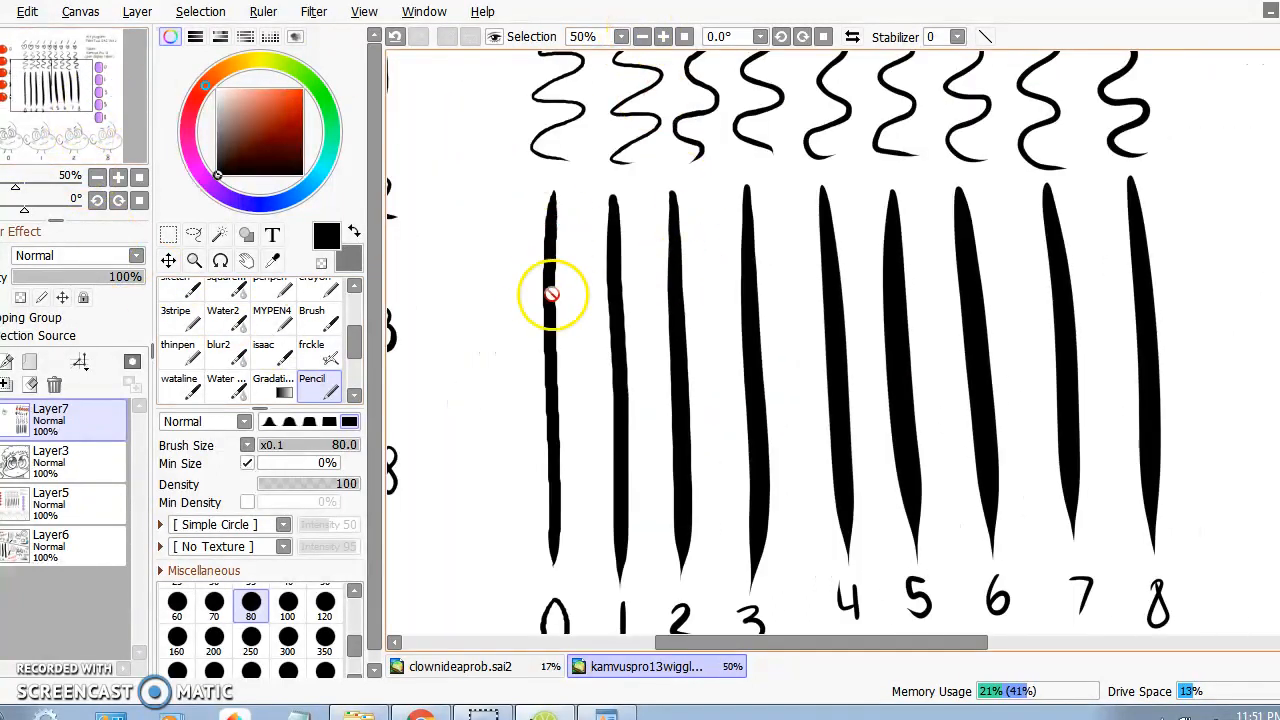
pyautogui.moveTo(1120, 354)
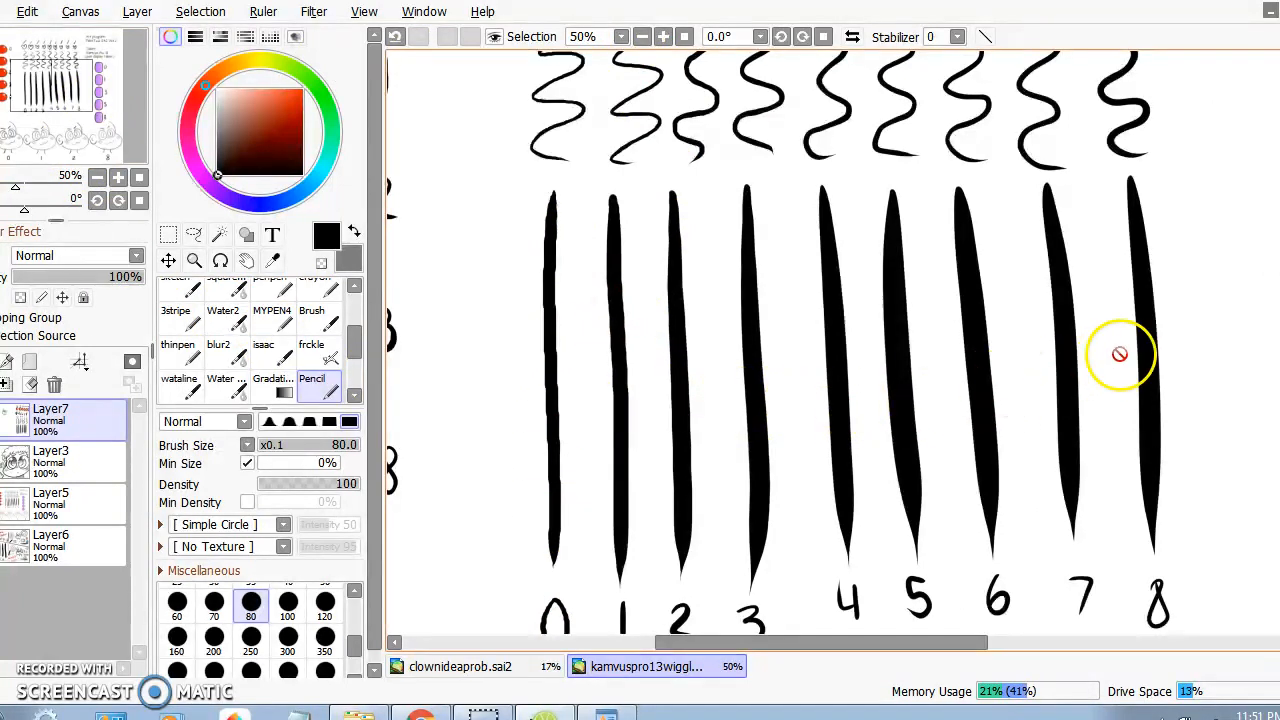
pyautogui.moveTo(576, 344)
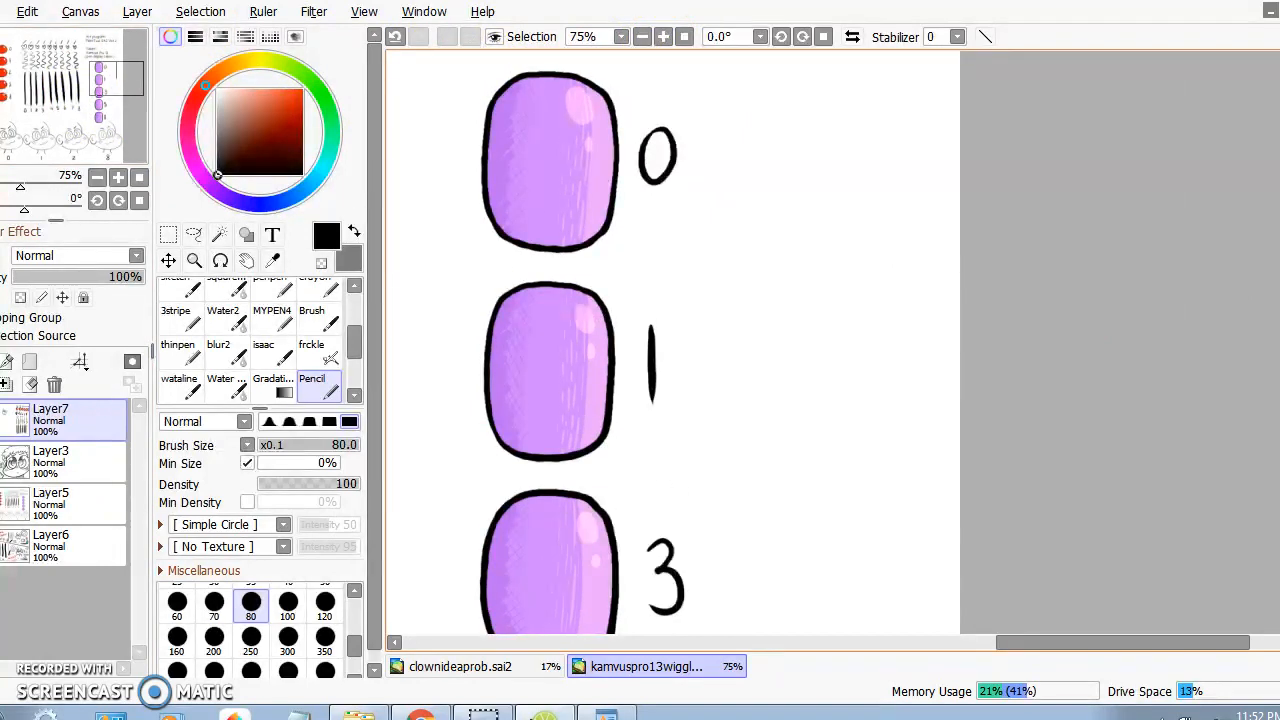
# Step: Scroll the canvas down to the purple rounded shapes labelled 0, 1 and 3
pyautogui.scroll(-3)
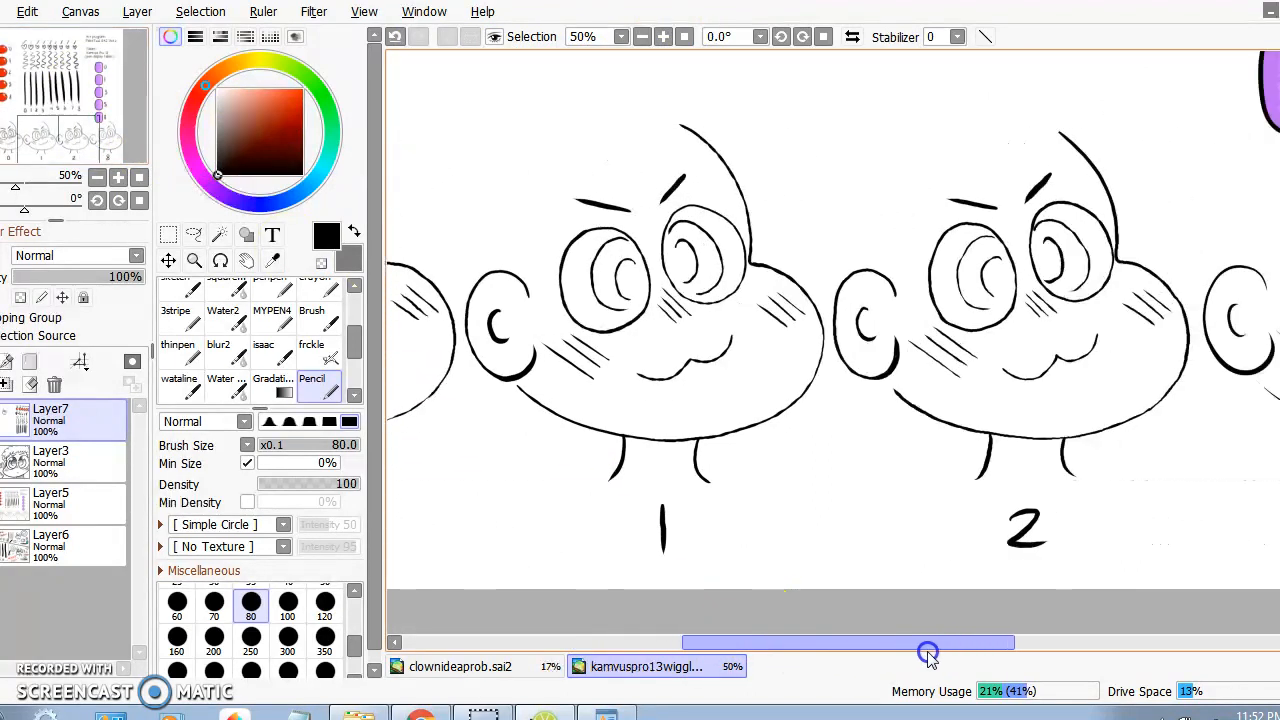
# Step: Zoom out to 25%, back in to 33.3%, and scroll to the Stabalizer vs No Stabalizer doodle panels
pyautogui.click(686, 36)
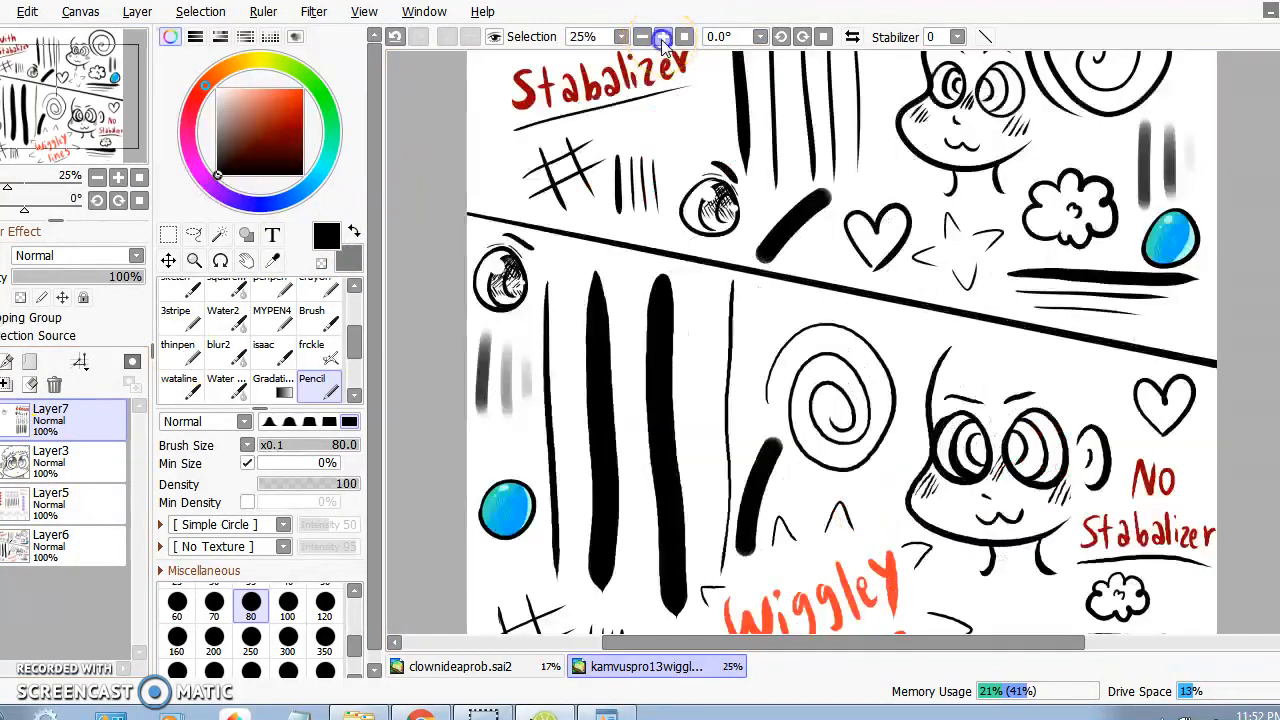
pyautogui.click(662, 36)
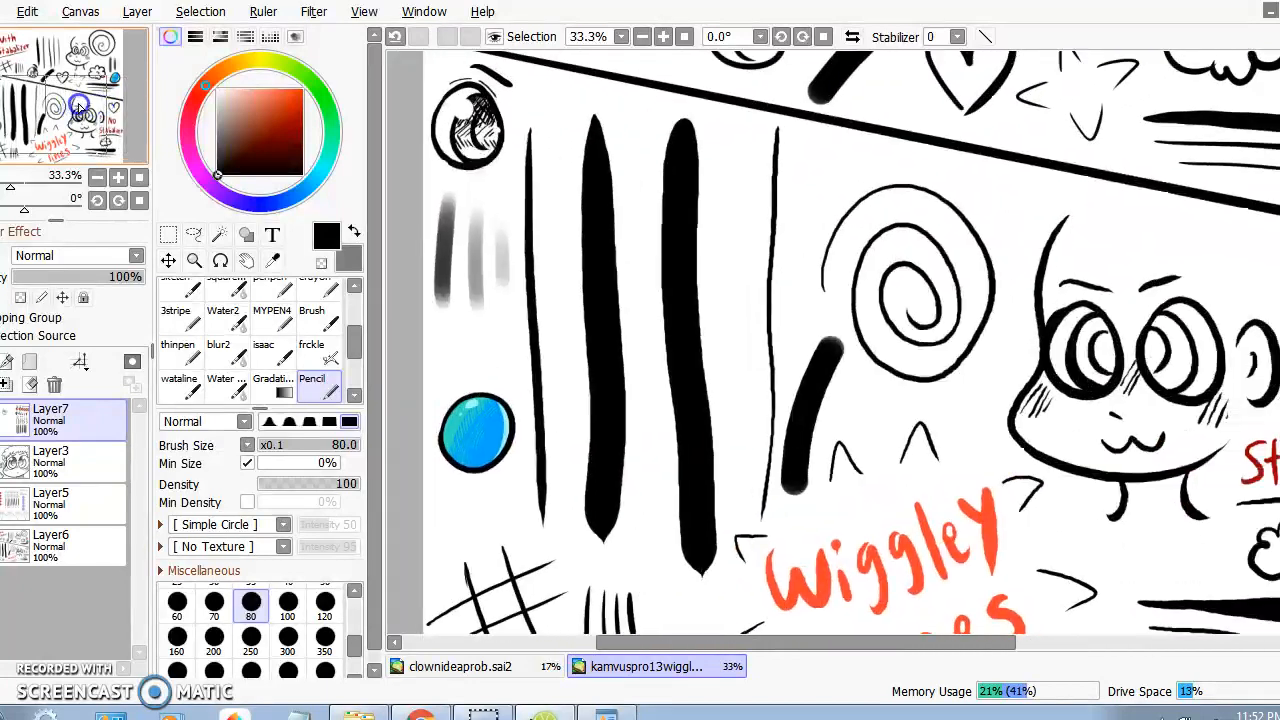
pyautogui.scroll(3)
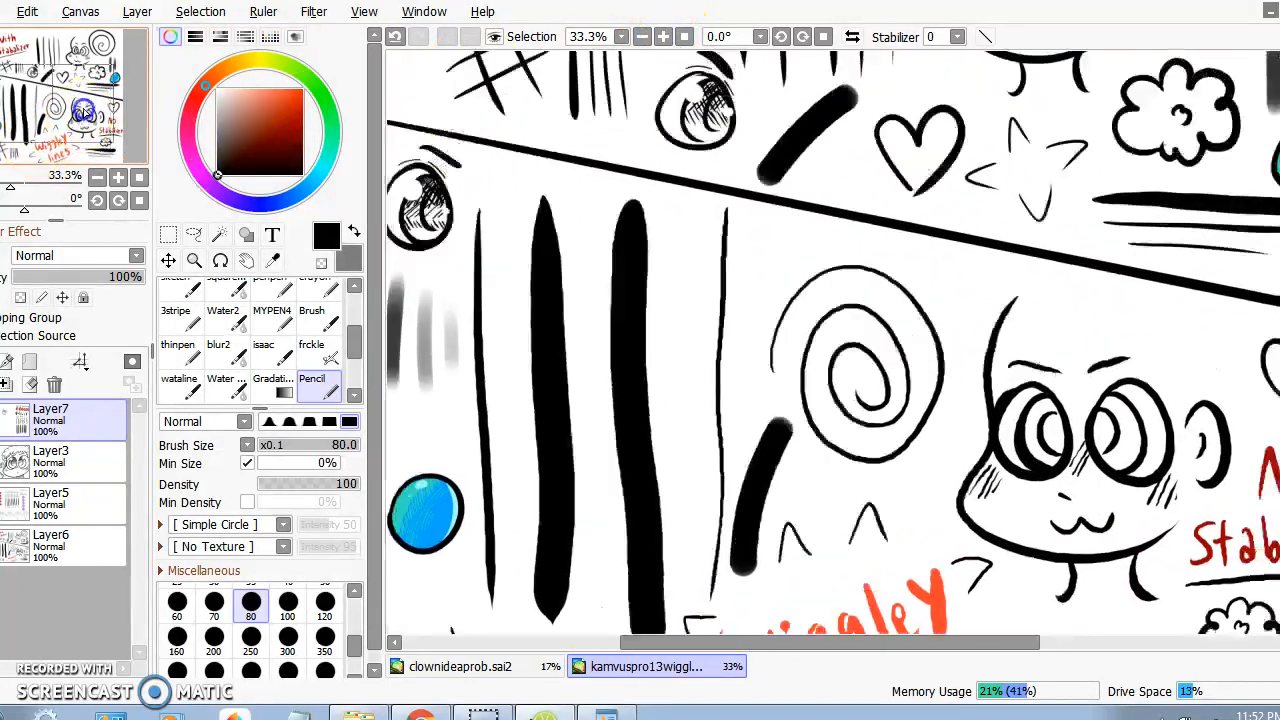